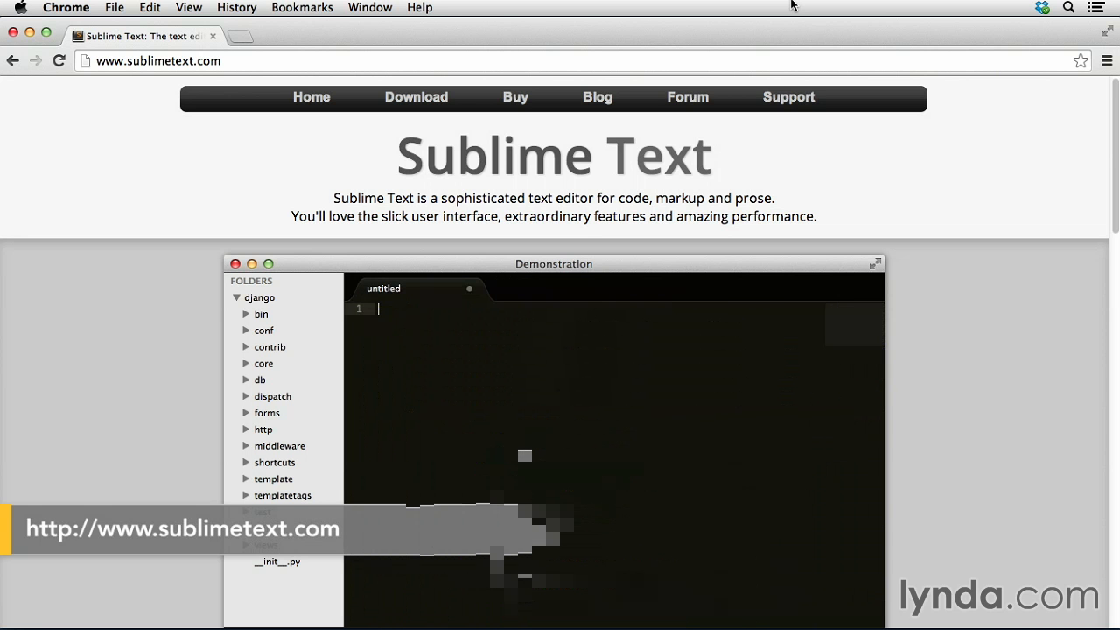
text(loa)
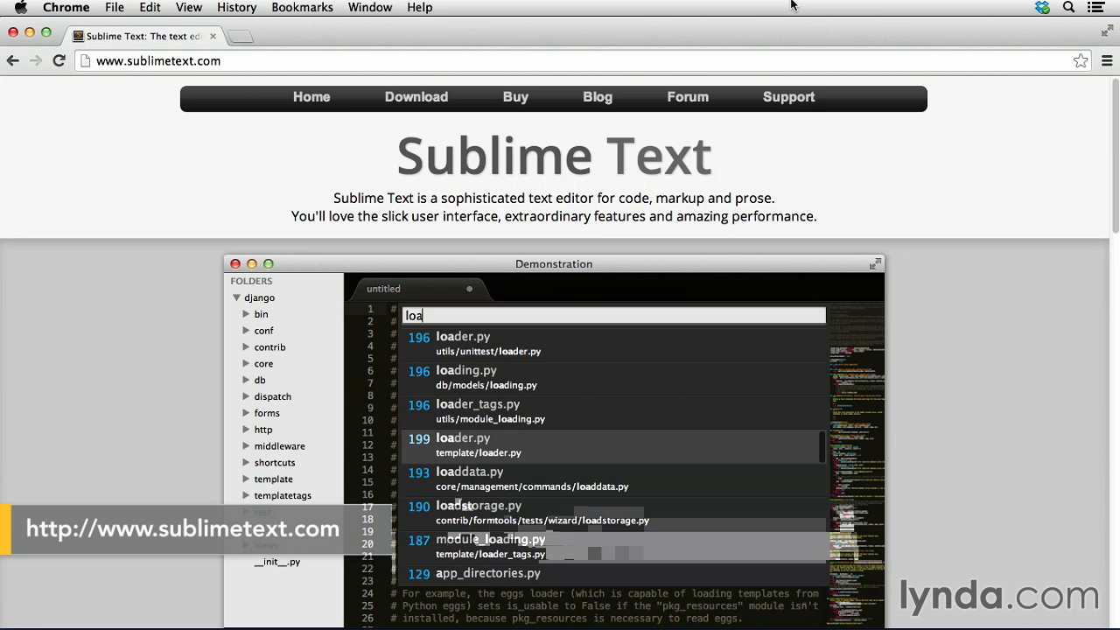